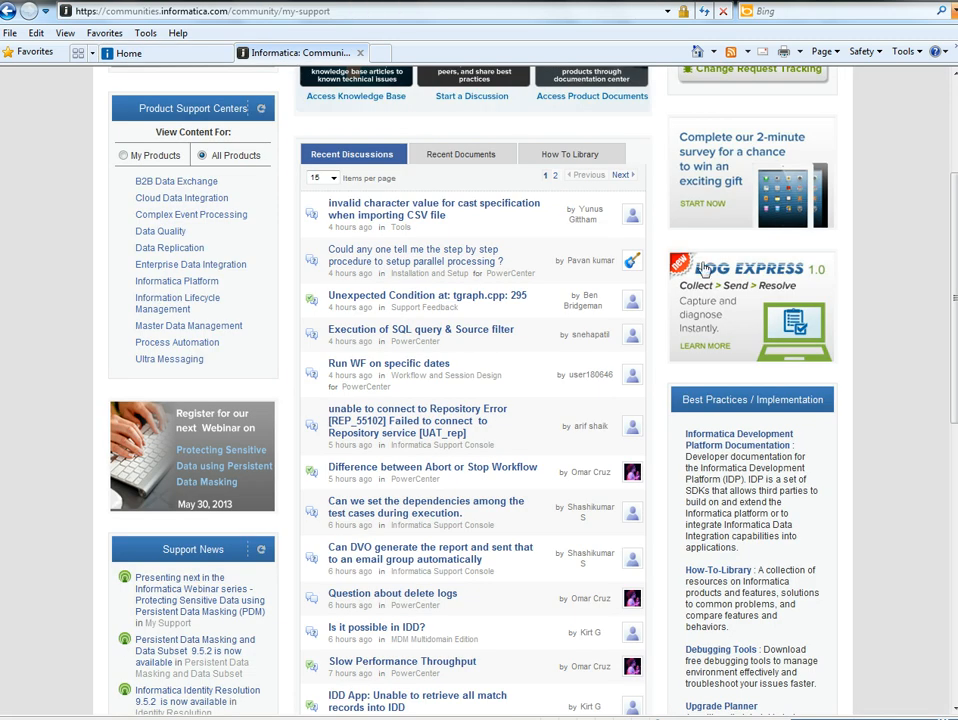
Reach the Debugging Tools page and scroll down to its PowerCenter tools section
scroll("up", 3)
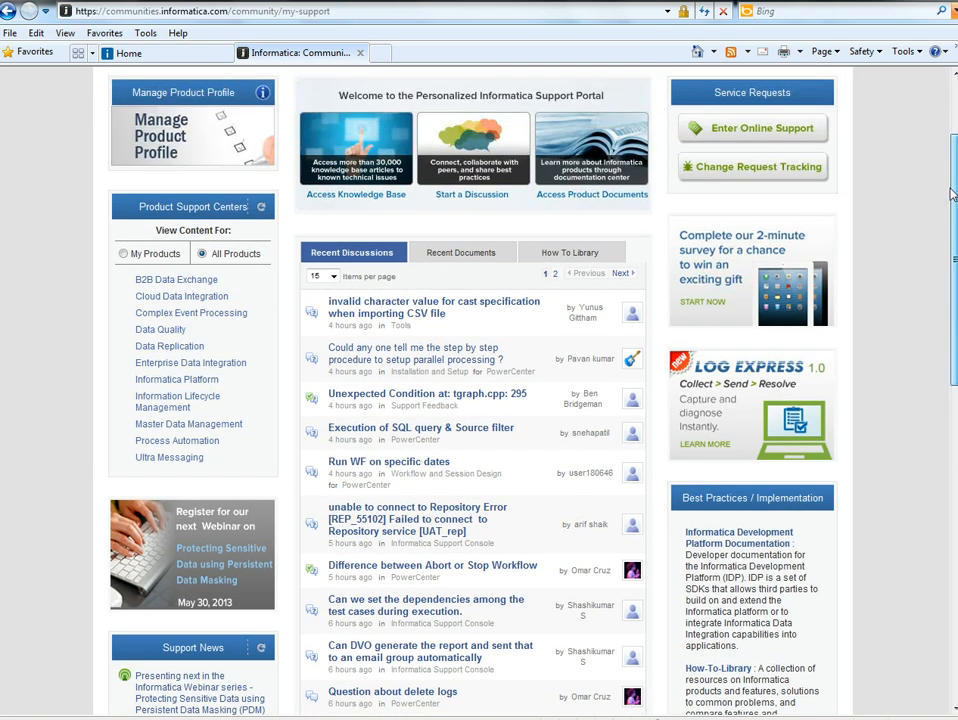
scroll("down", 3)
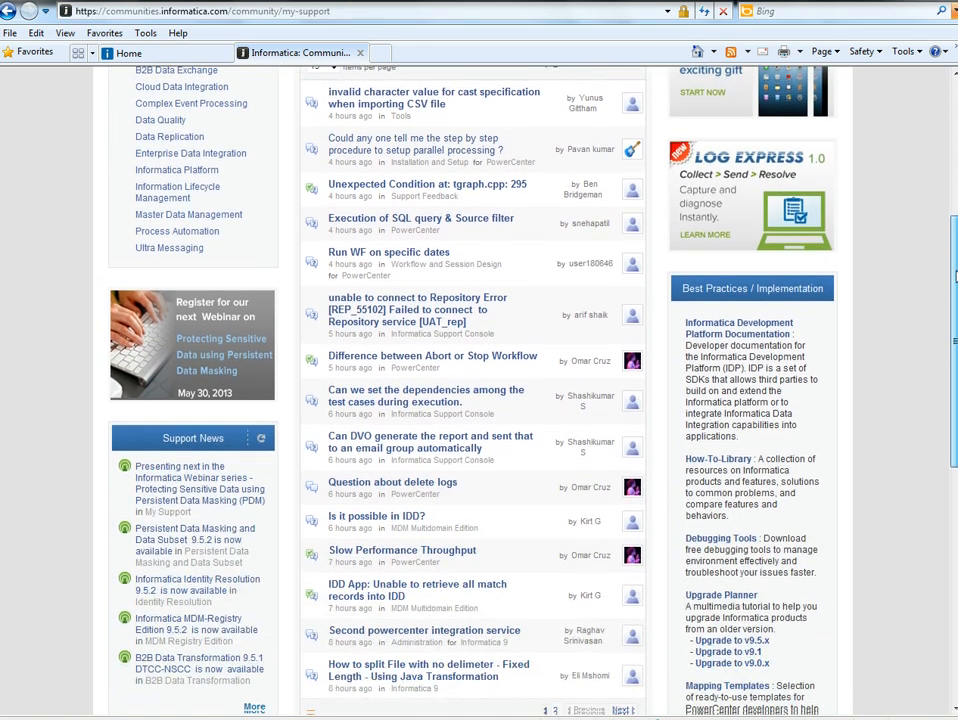
scroll("down", 3)
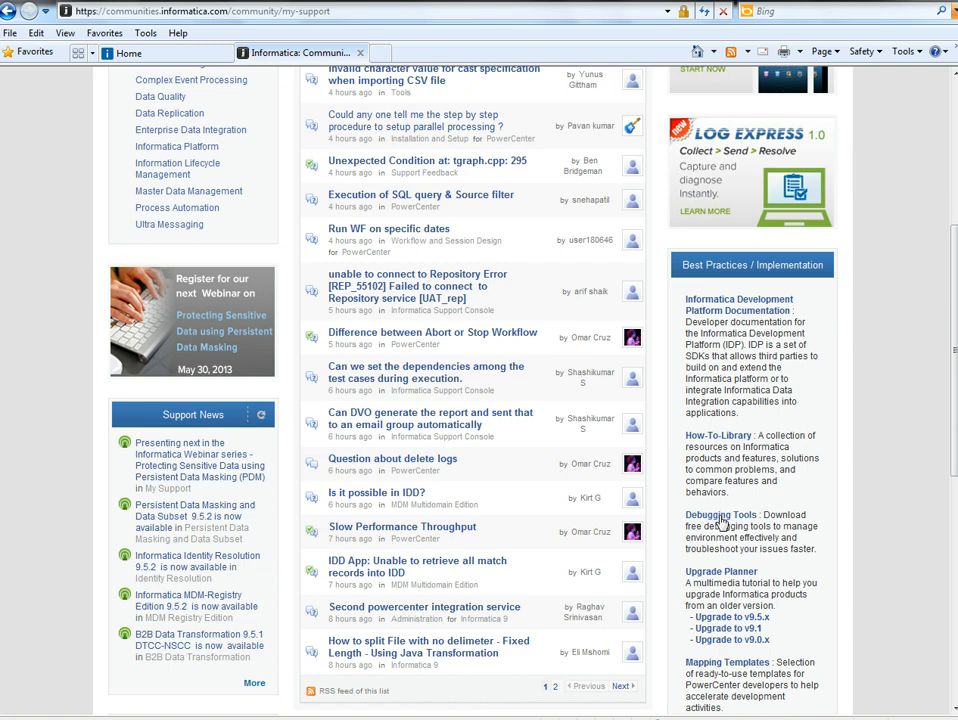
left_click(720, 516)
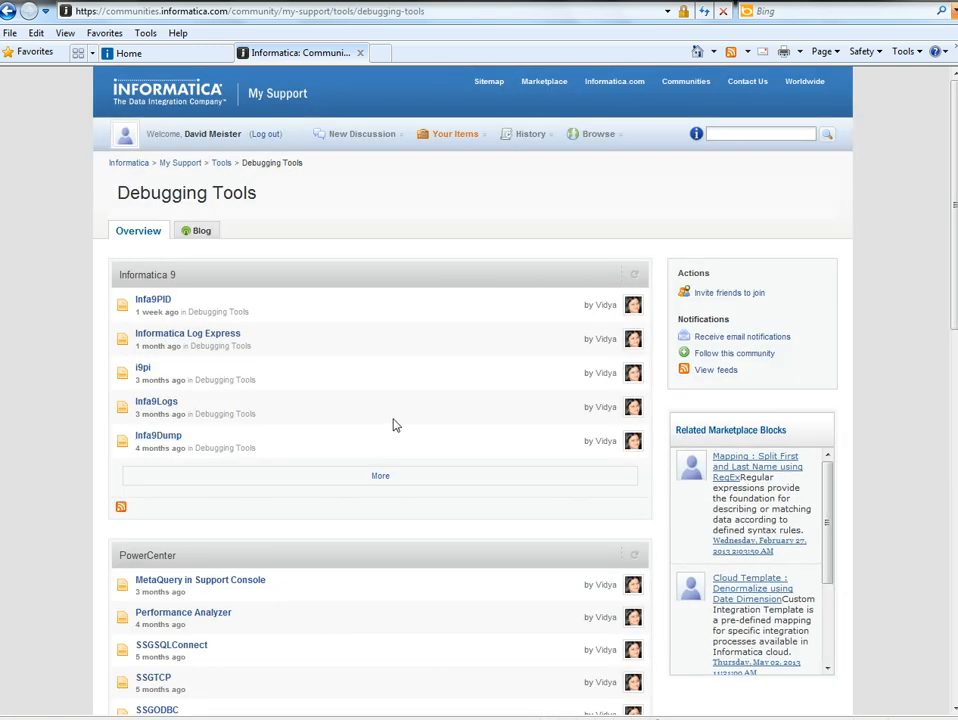
scroll("down", 3)
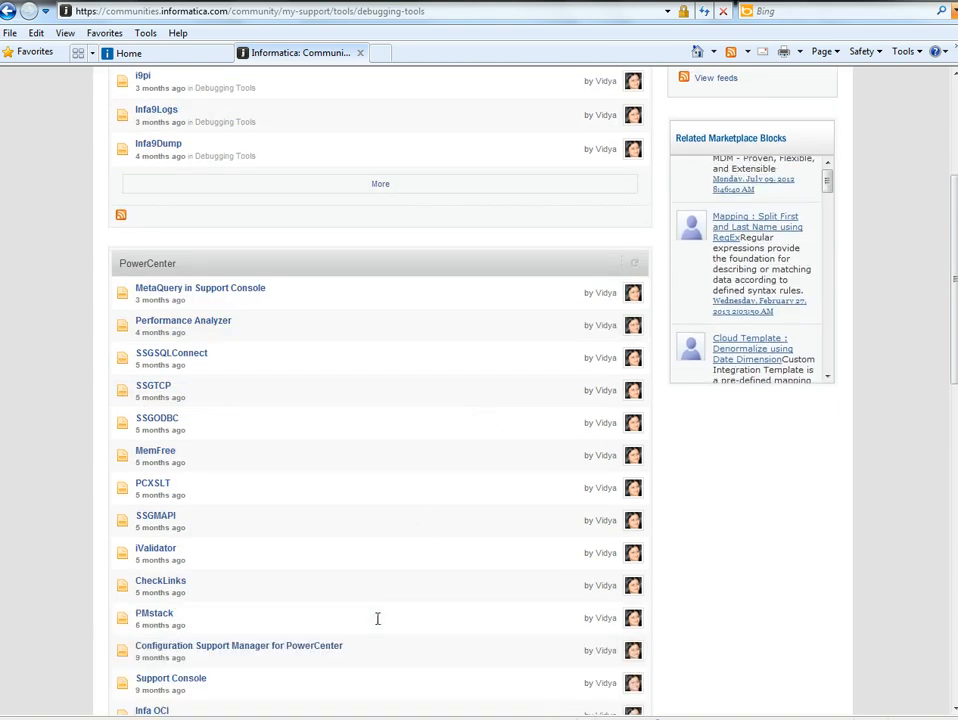
scroll("down", 3)
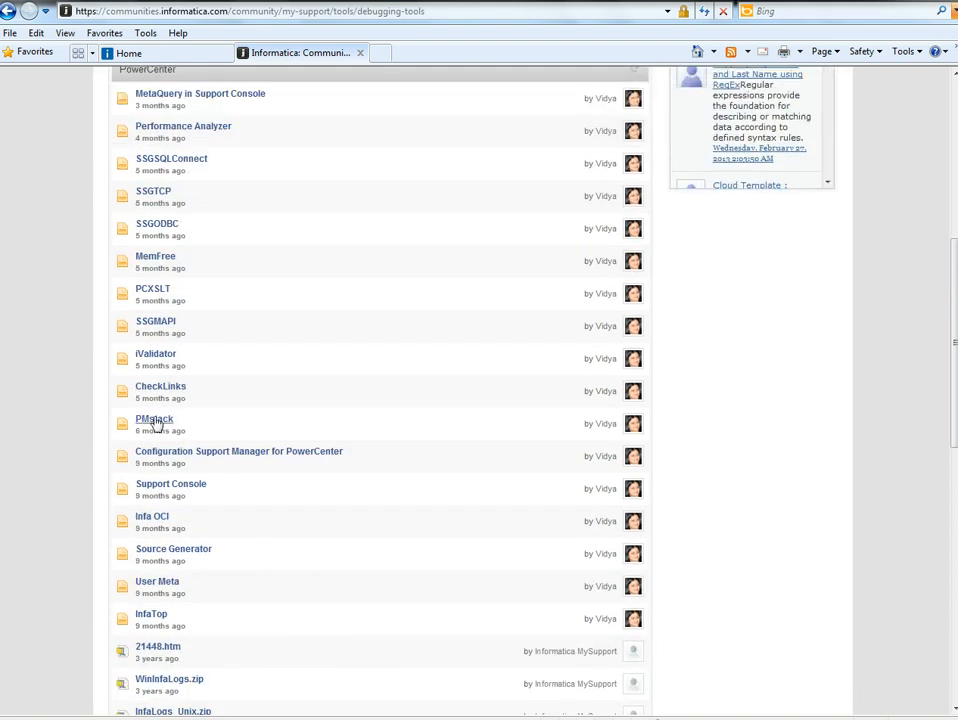
Read the PMstack document's install steps and options, highlighting the default core file name
left_click(154, 420)
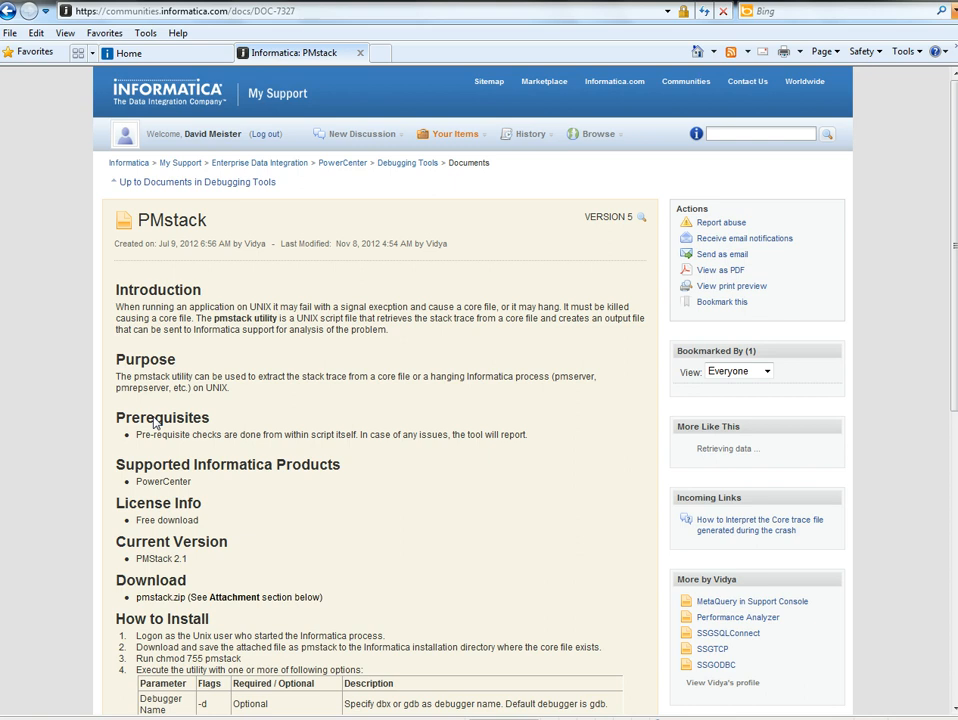
scroll("down", 3)
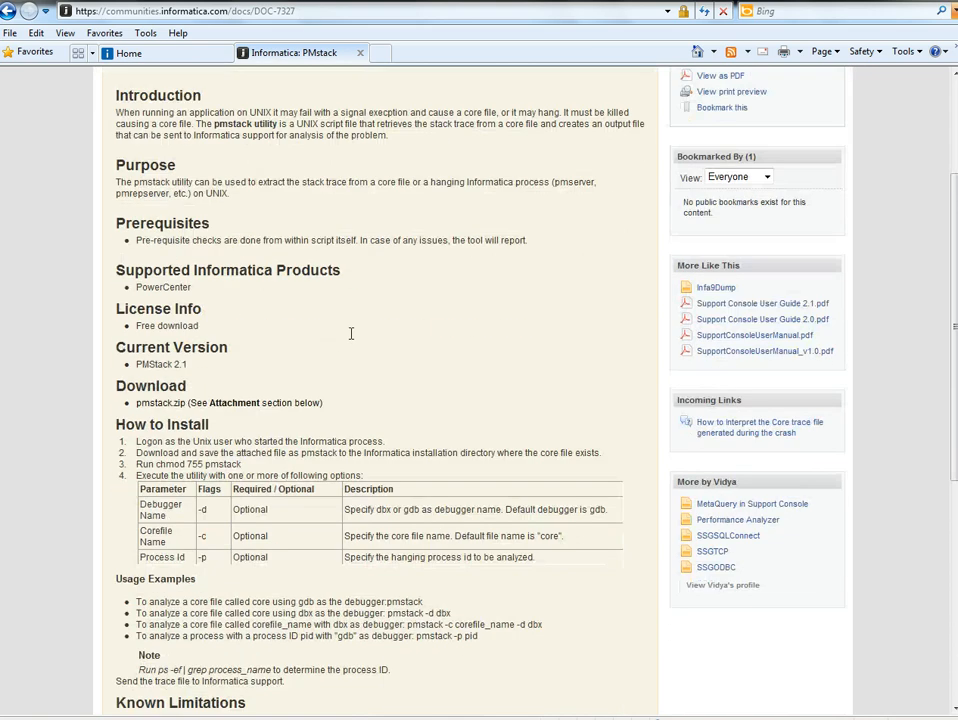
scroll("down", 3)
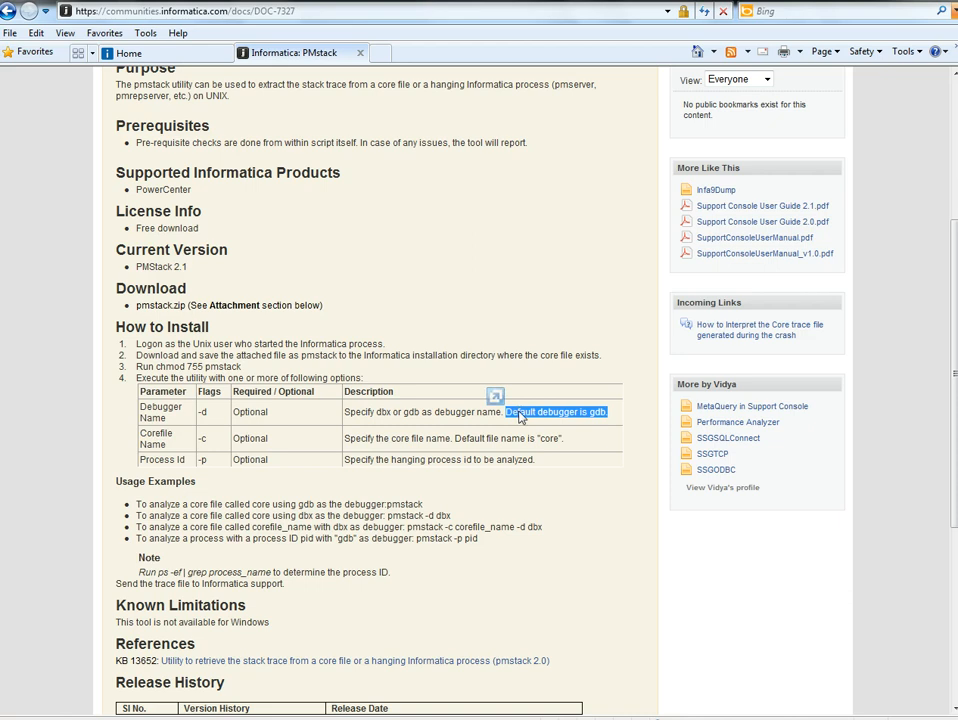
mouse_move(592, 444)
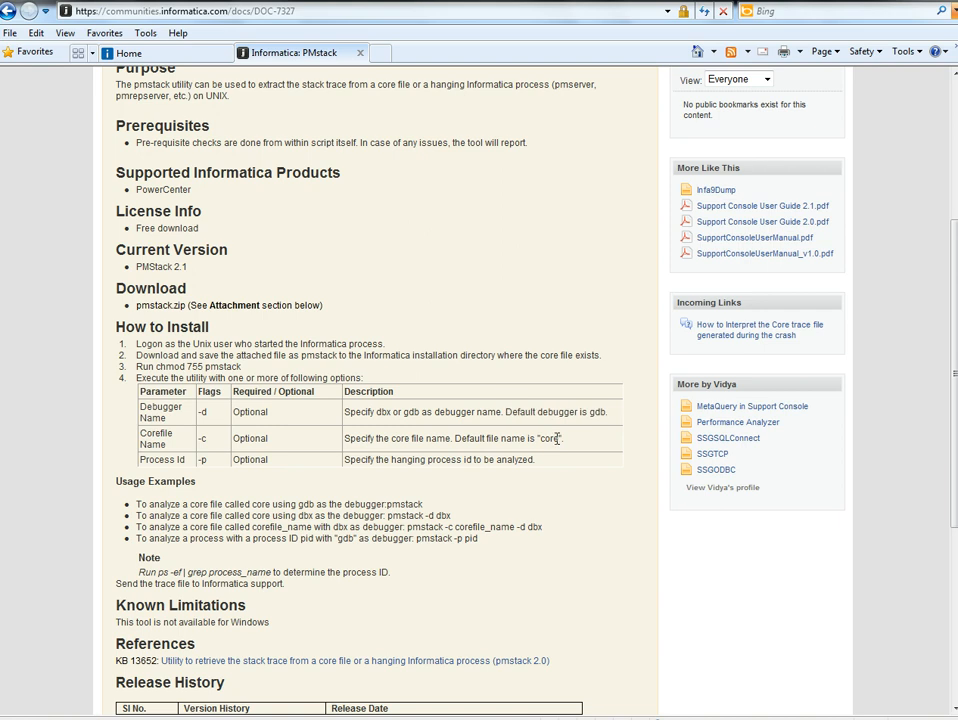
double_click(550, 438)
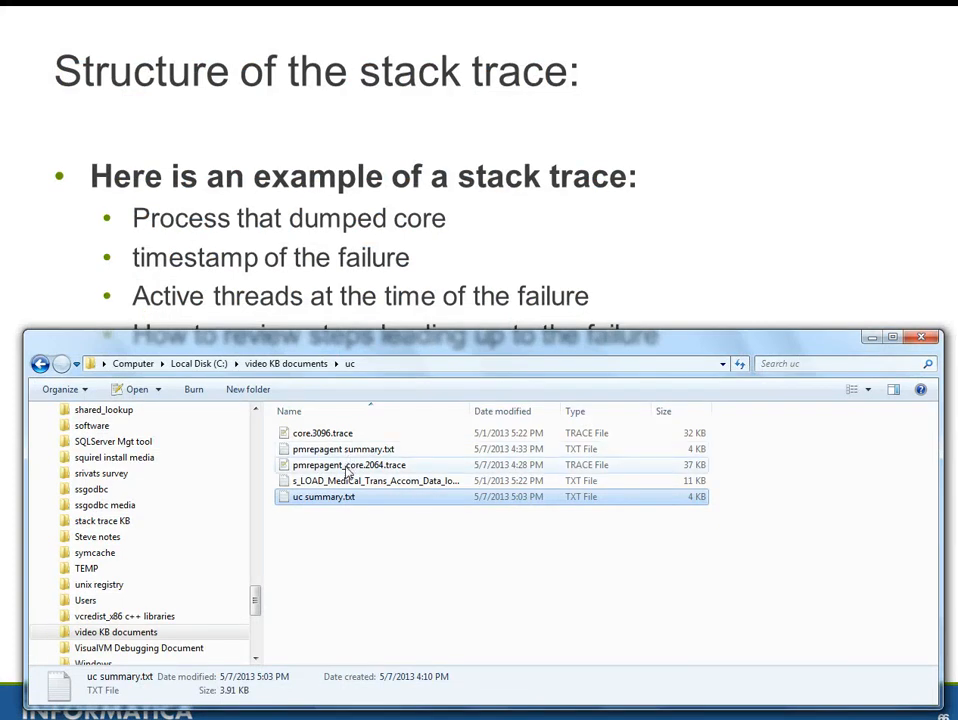
Open pmrepagent summary.txt from the Explorer window in Notepad++
left_click(344, 448)
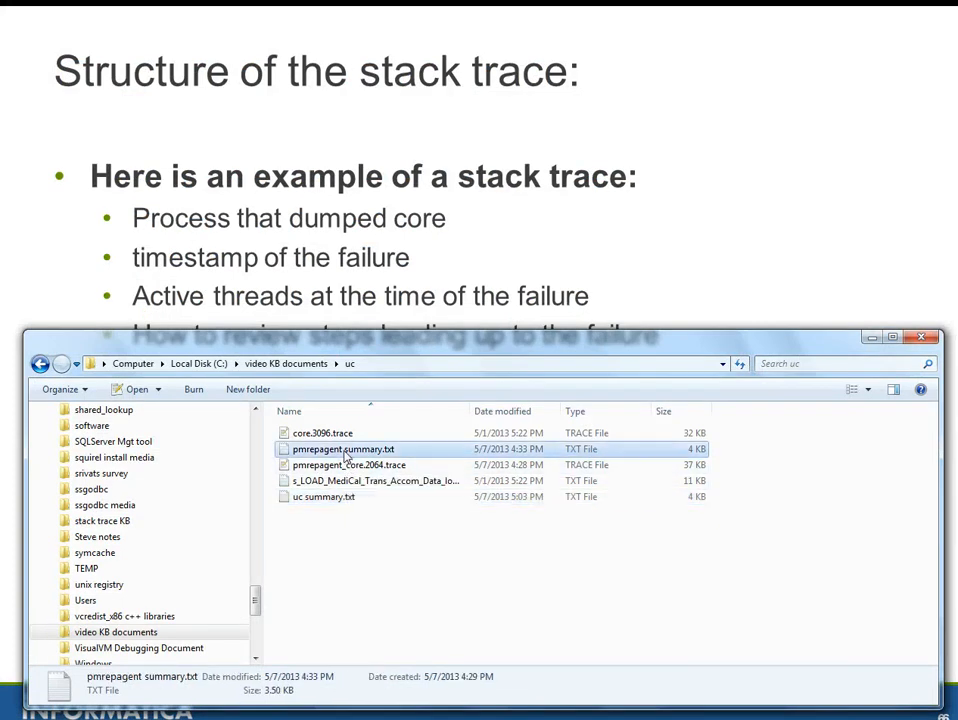
double_click(344, 448)
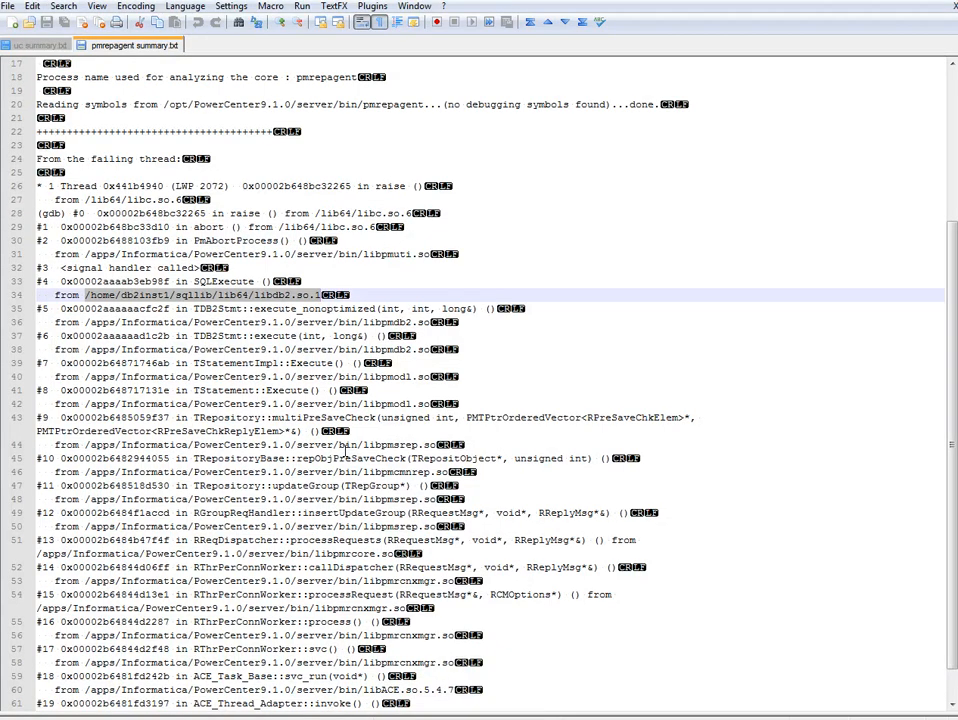
mouse_move(732, 264)
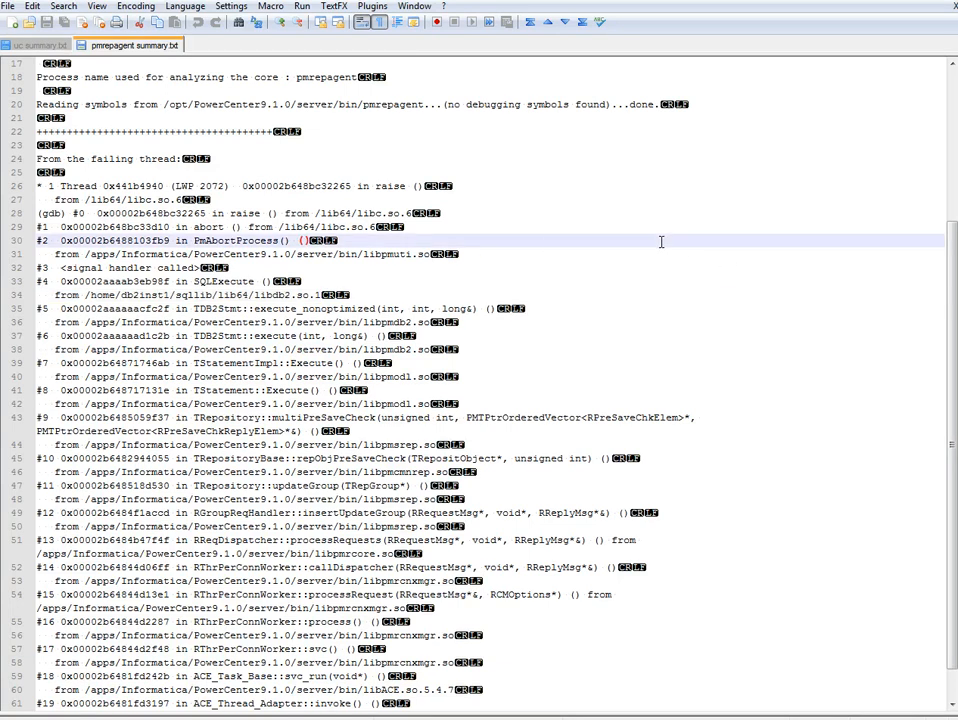
mouse_move(548, 204)
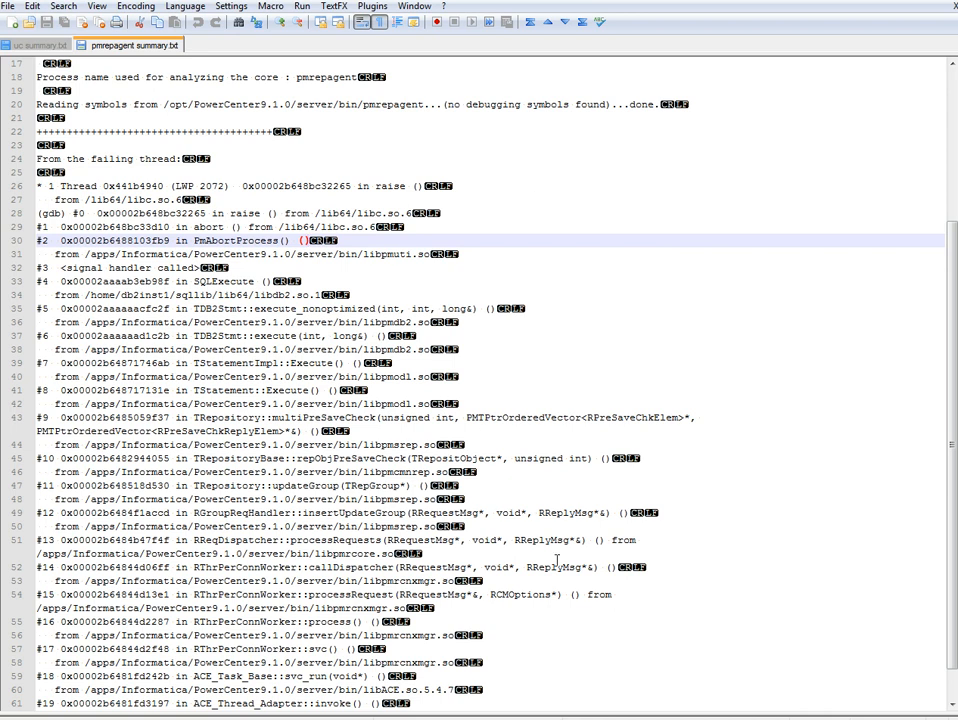
Scroll the pmrepagent summary to the PmAbortProcess frame of the failing thread
scroll("down", 3)
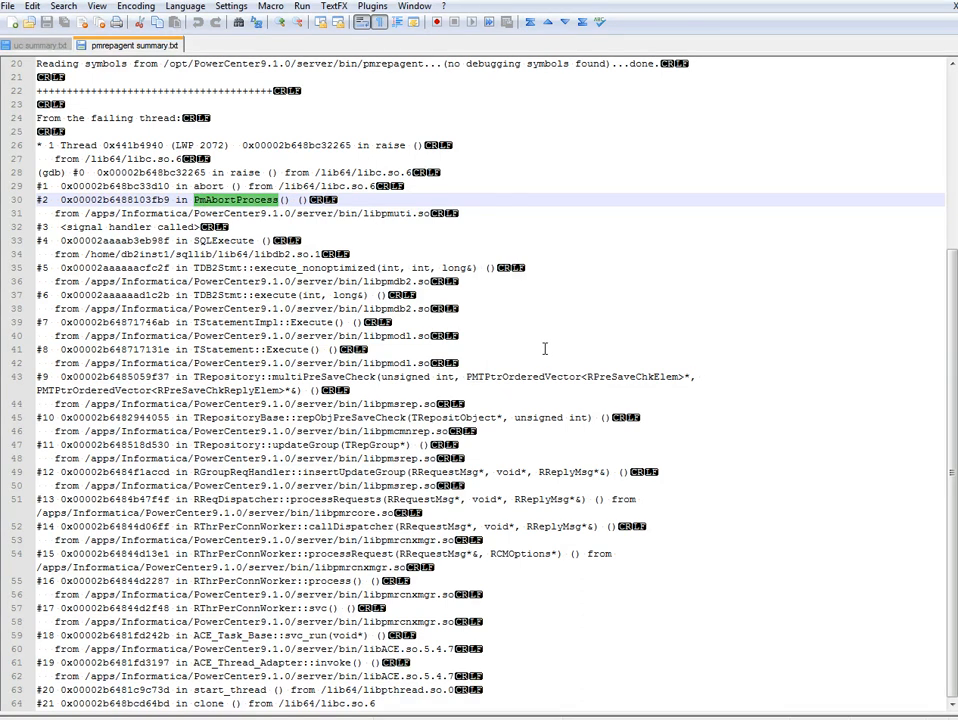
mouse_move(490, 486)
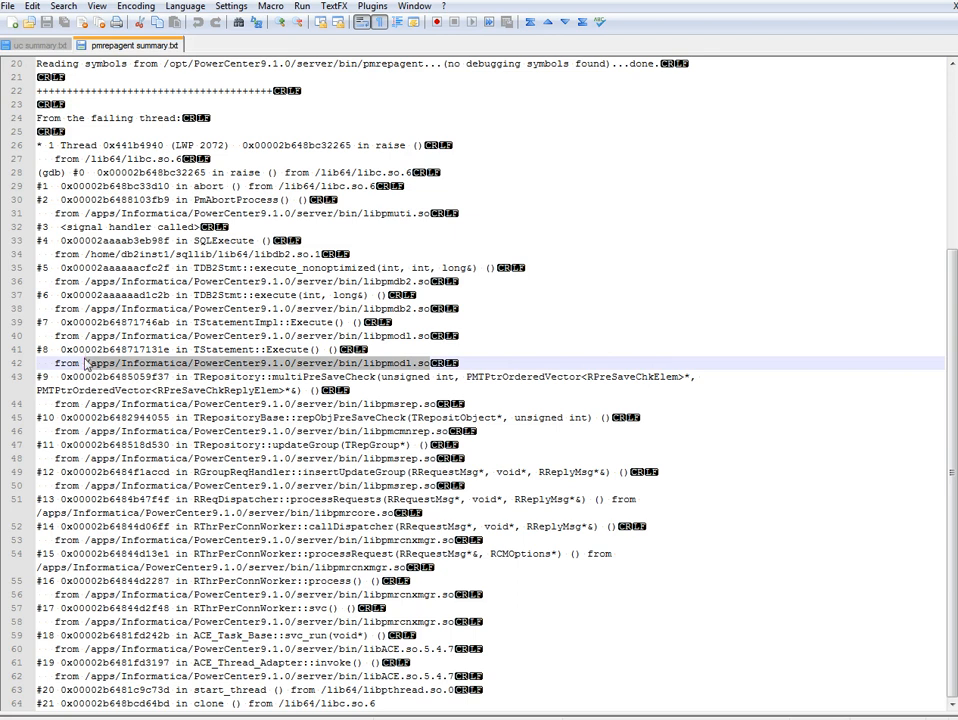
Mark the libdb2.so.1 library line under the SQLExecute frame
left_click(270, 336)
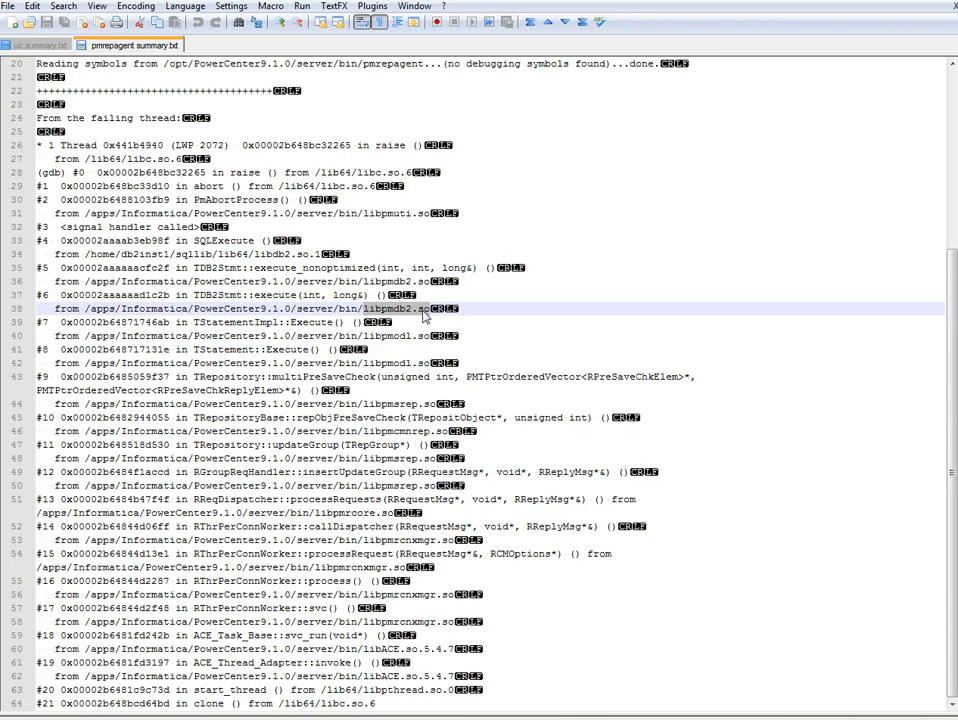
mouse_move(422, 290)
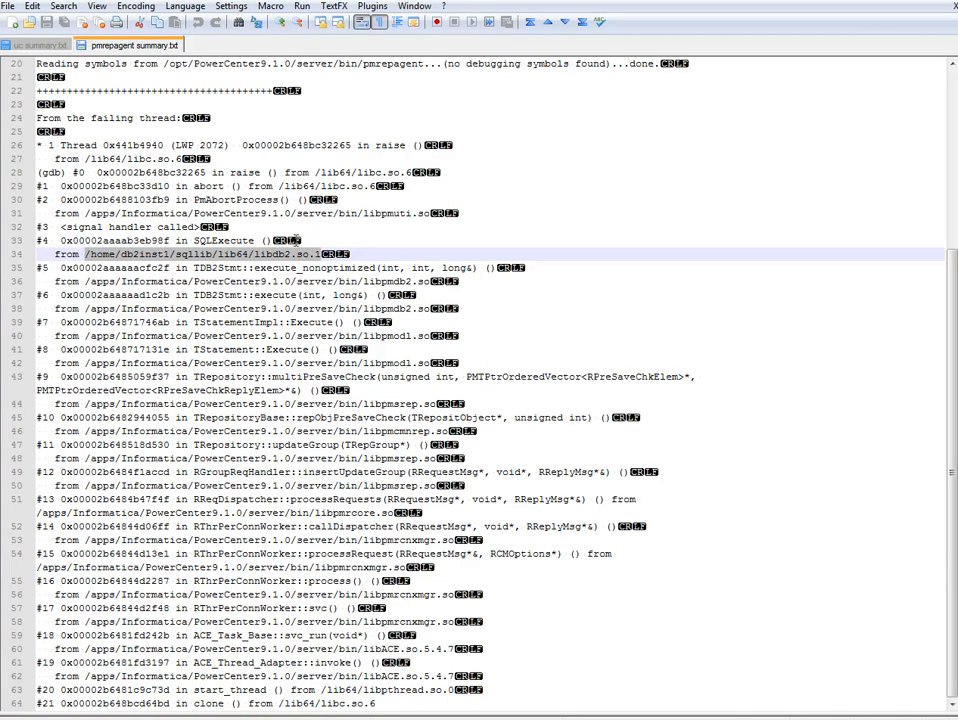
Switch to uc summary.txt and show its header with core file info
left_click(36, 44)
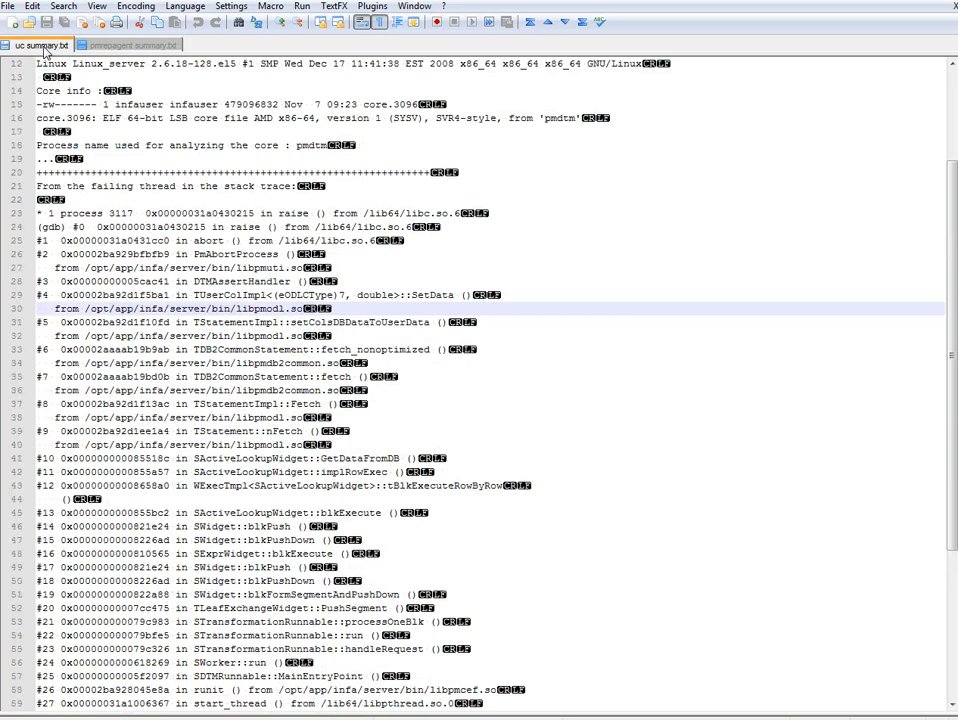
scroll("up", 3)
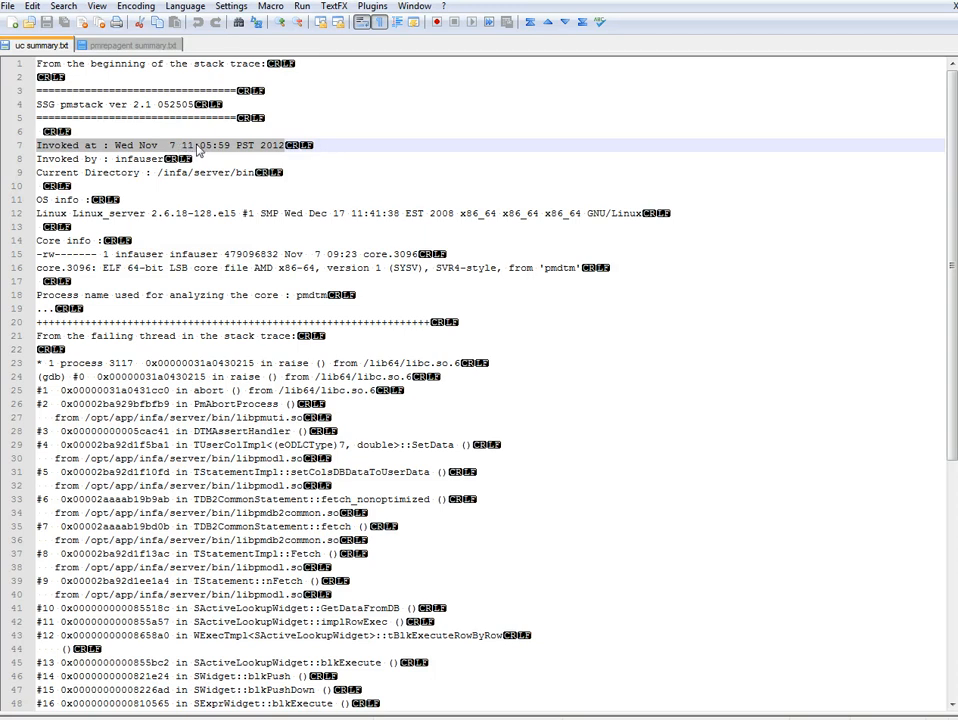
mouse_move(228, 172)
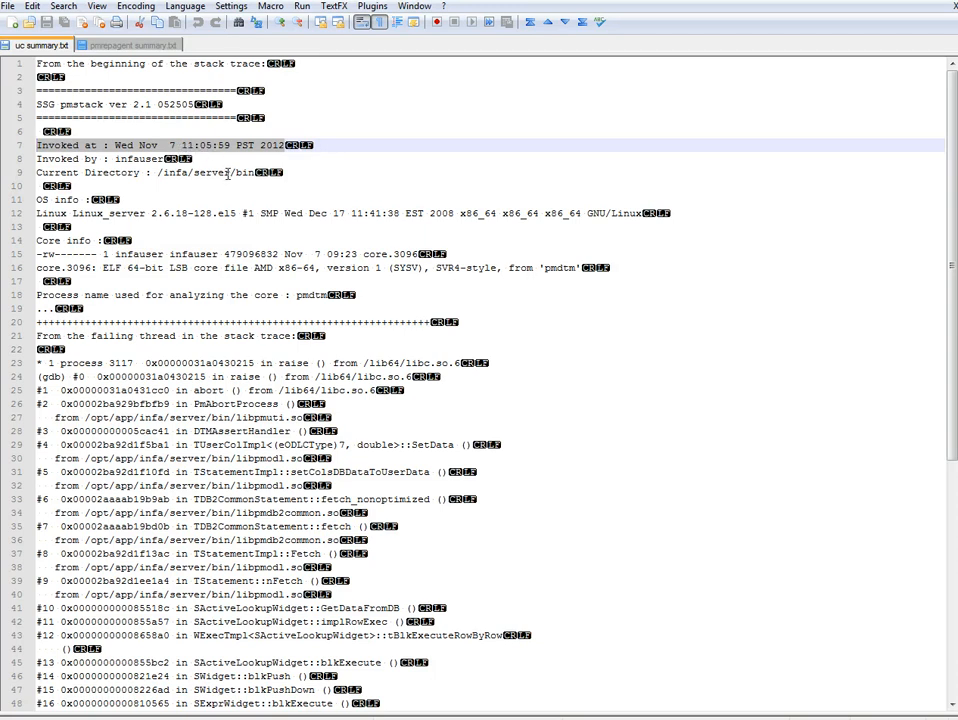
left_click(408, 254)
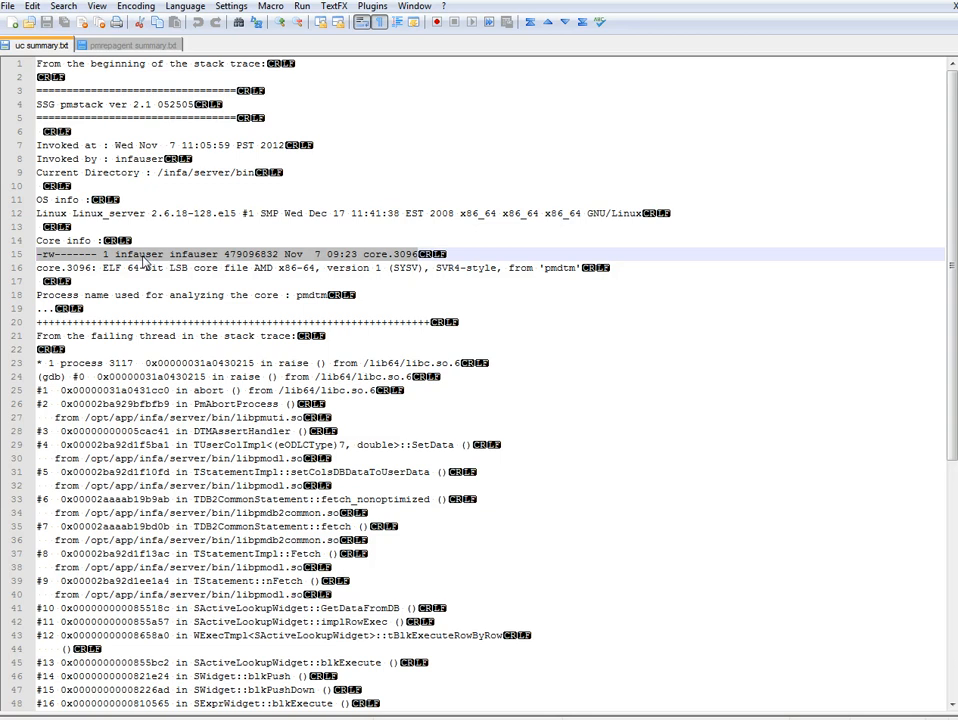
mouse_move(164, 262)
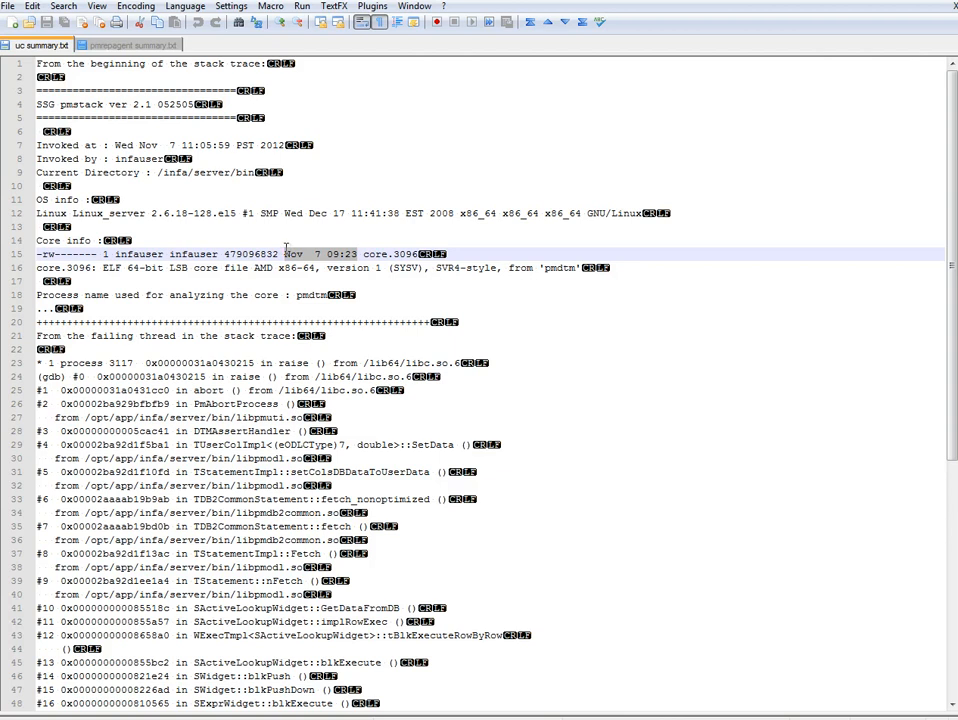
mouse_move(576, 266)
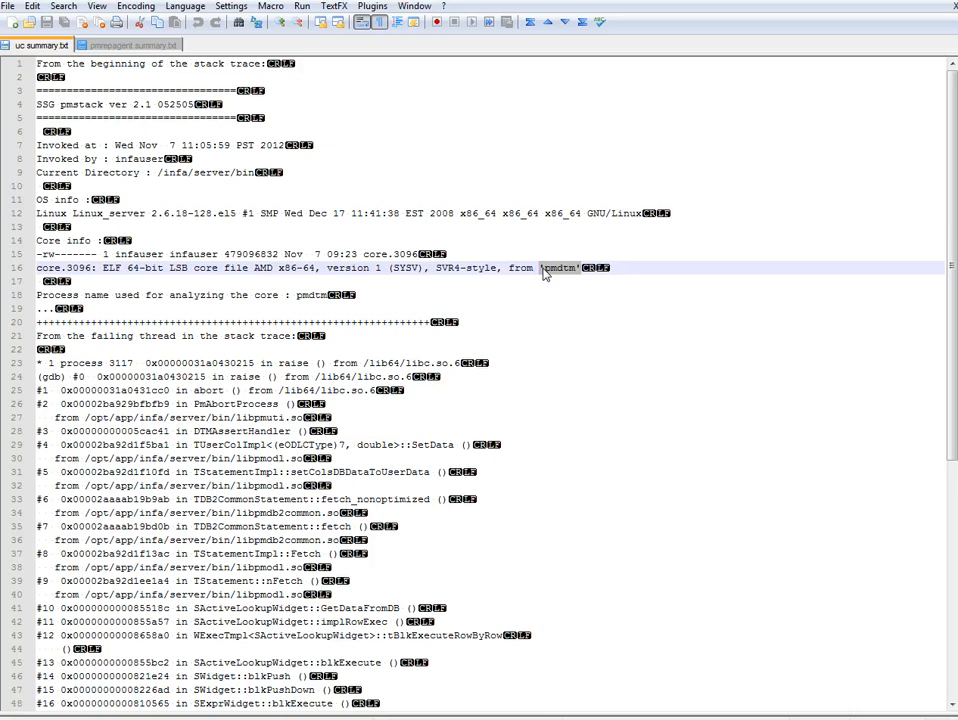
mouse_move(552, 272)
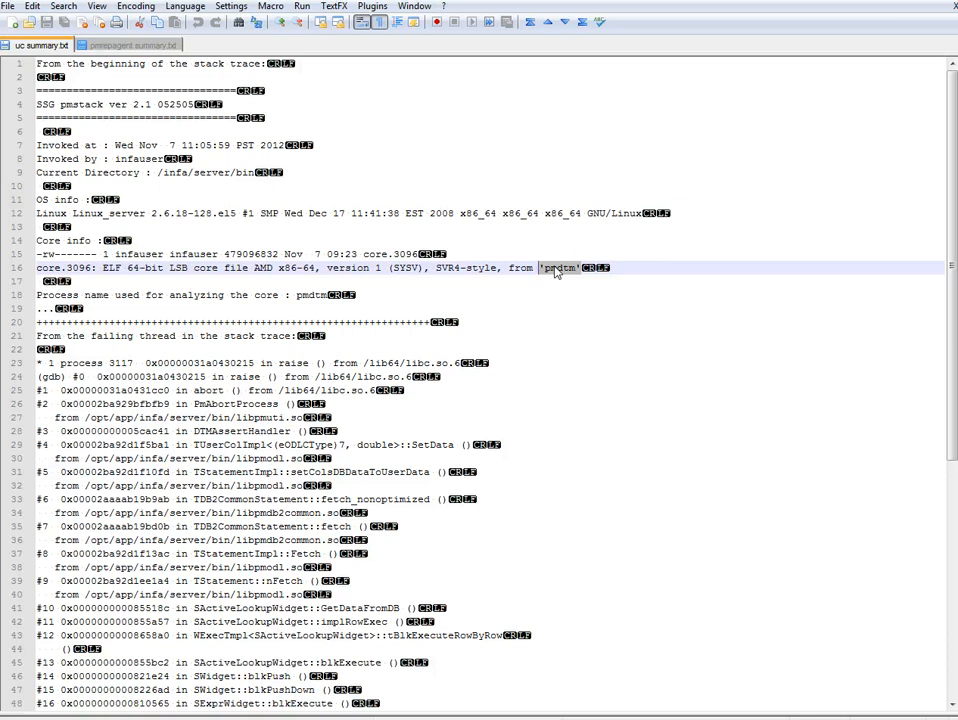
mouse_move(600, 420)
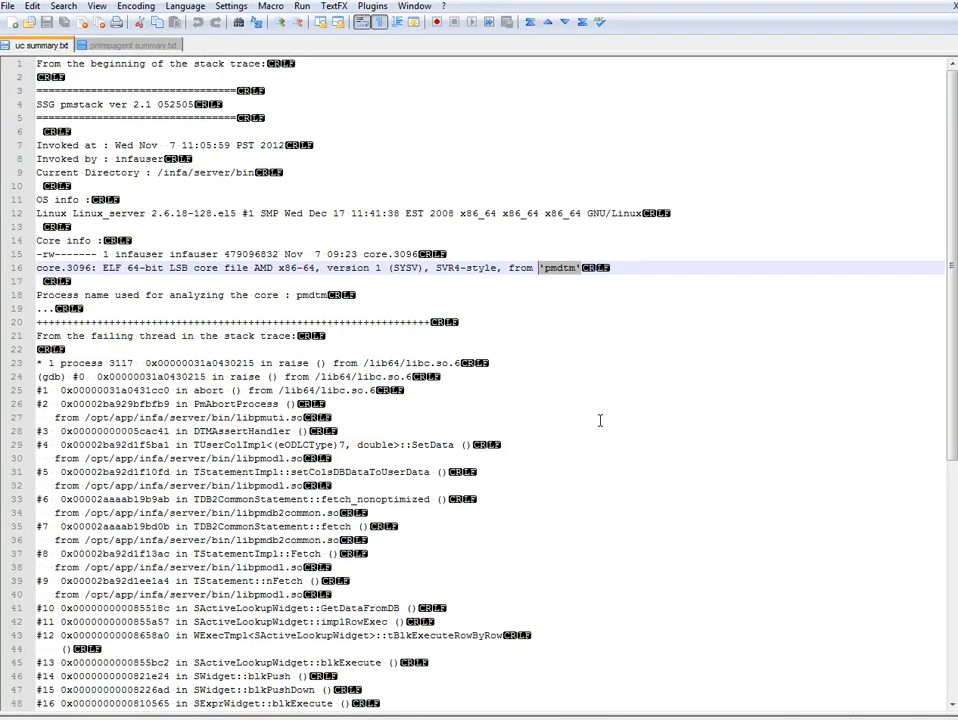
Scroll so the failing-thread frames and the session log's FATAL ERROR lines show together
scroll("down", 3)
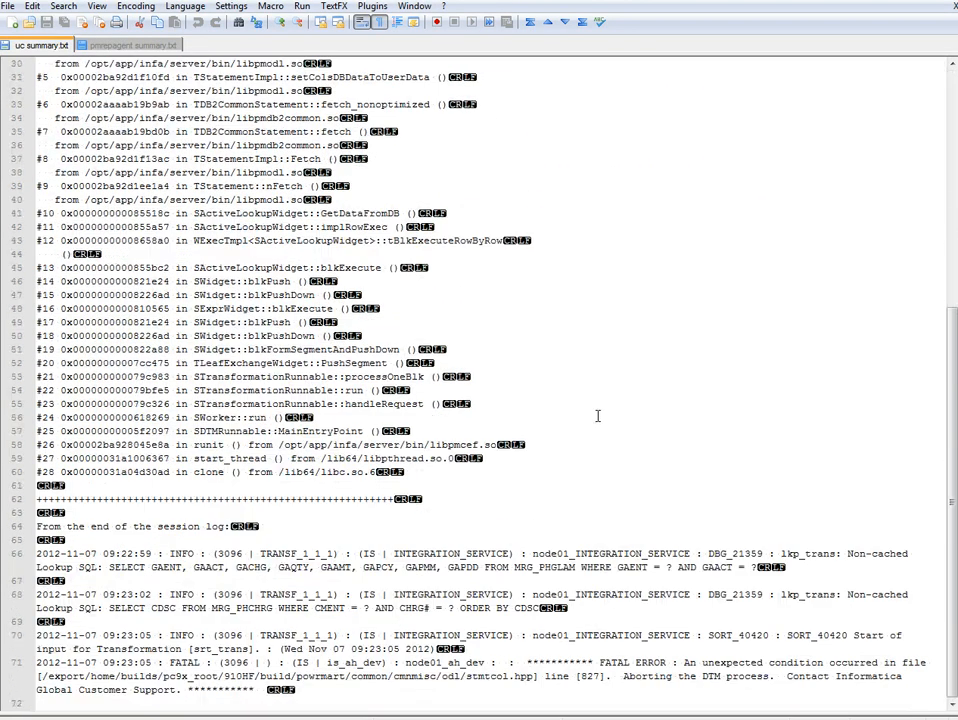
scroll("up", 3)
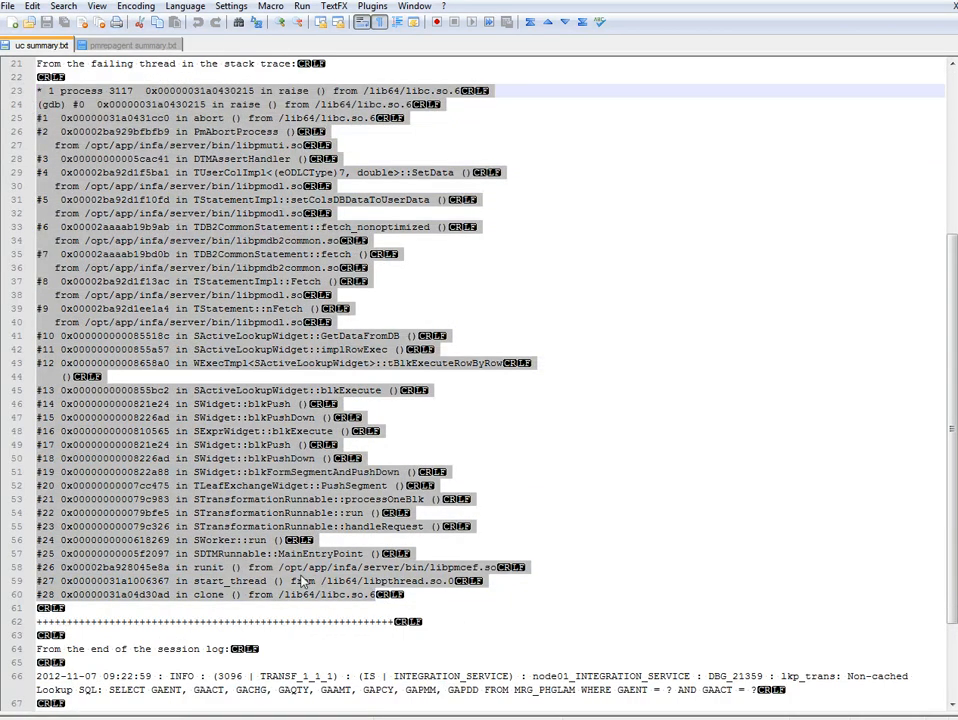
mouse_move(398, 280)
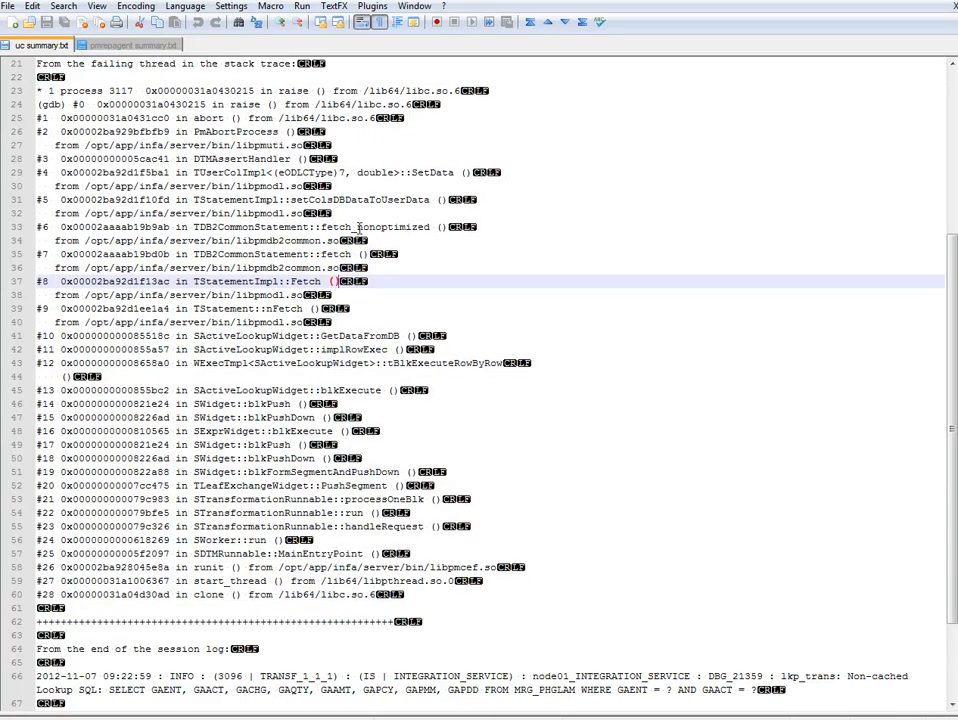
mouse_move(336, 230)
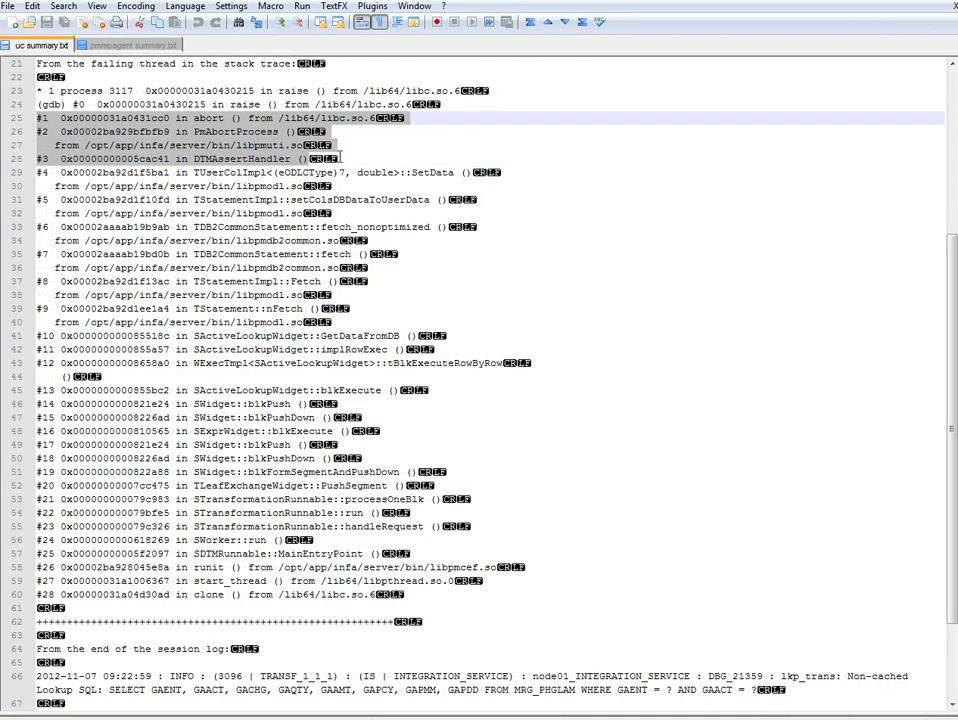
scroll("down", 3)
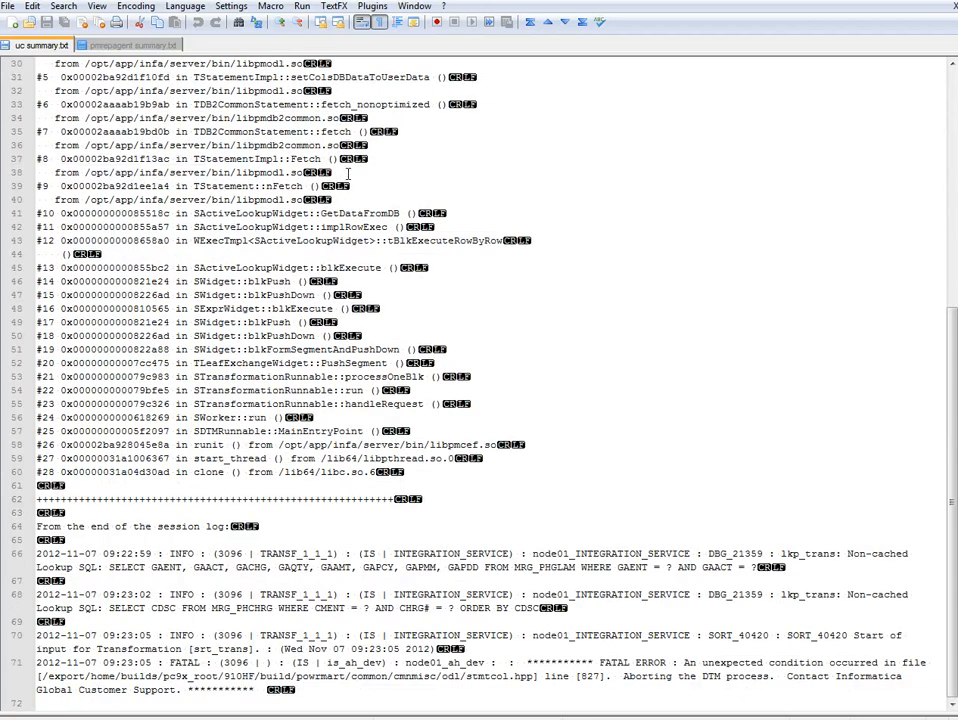
mouse_move(536, 318)
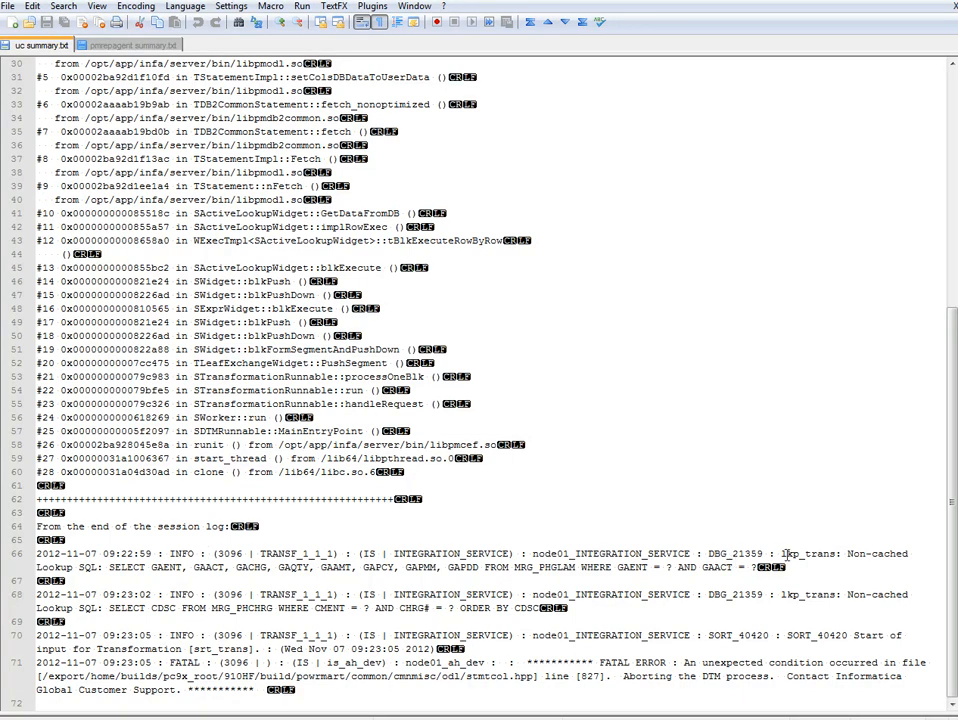
double_click(810, 554)
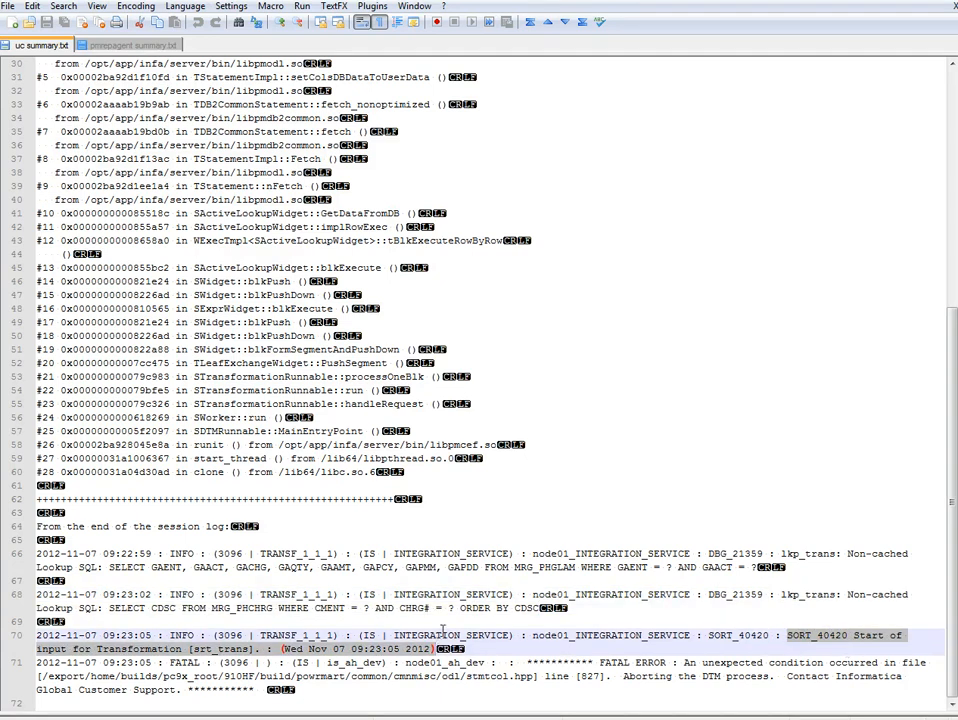
scroll("up", 3)
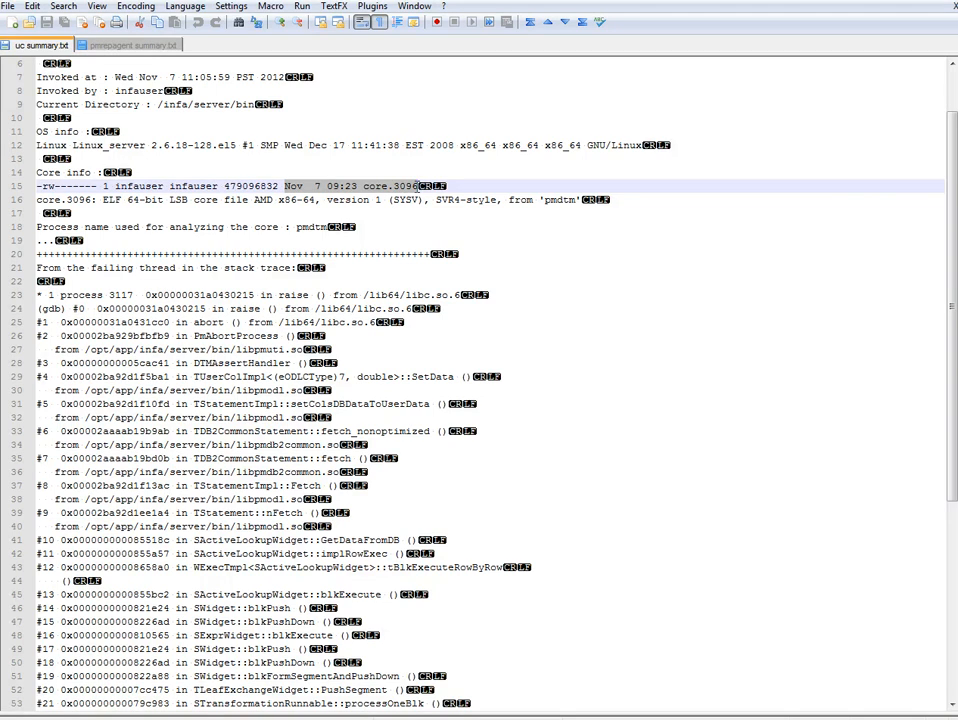
scroll("down", 3)
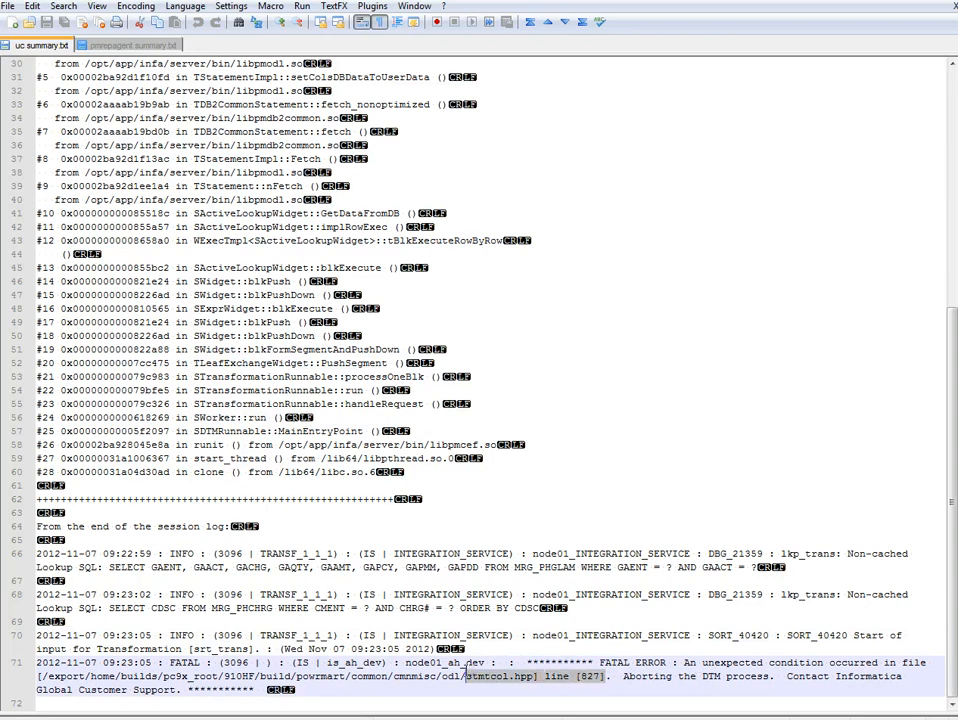
mouse_move(536, 684)
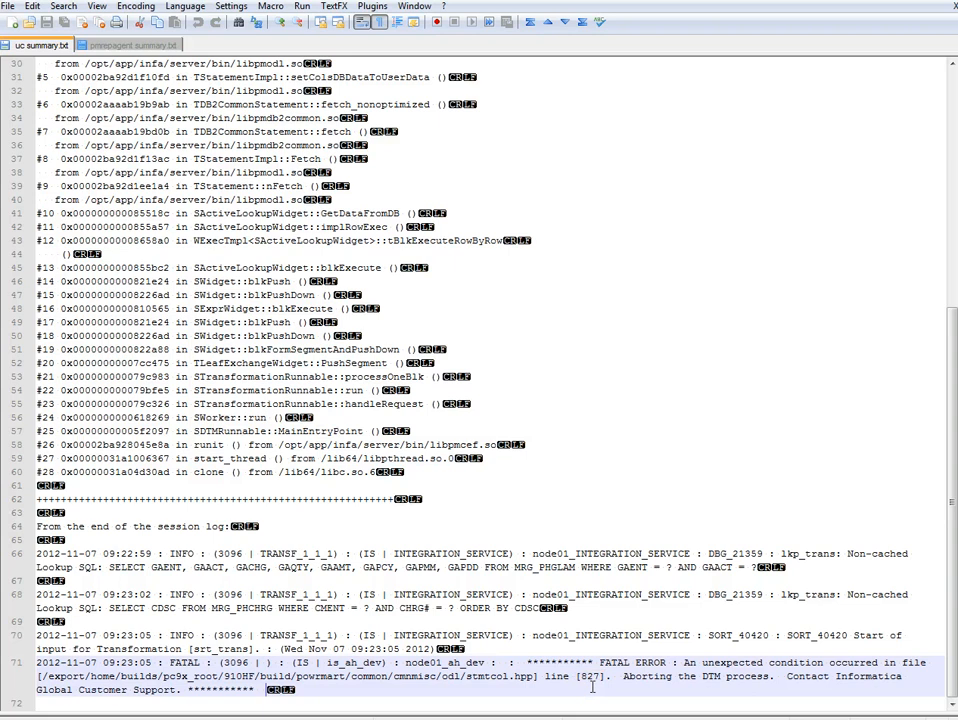
Return to the top and highlight the TOerCollImpl SetData function in frame #4
scroll("up", 3)
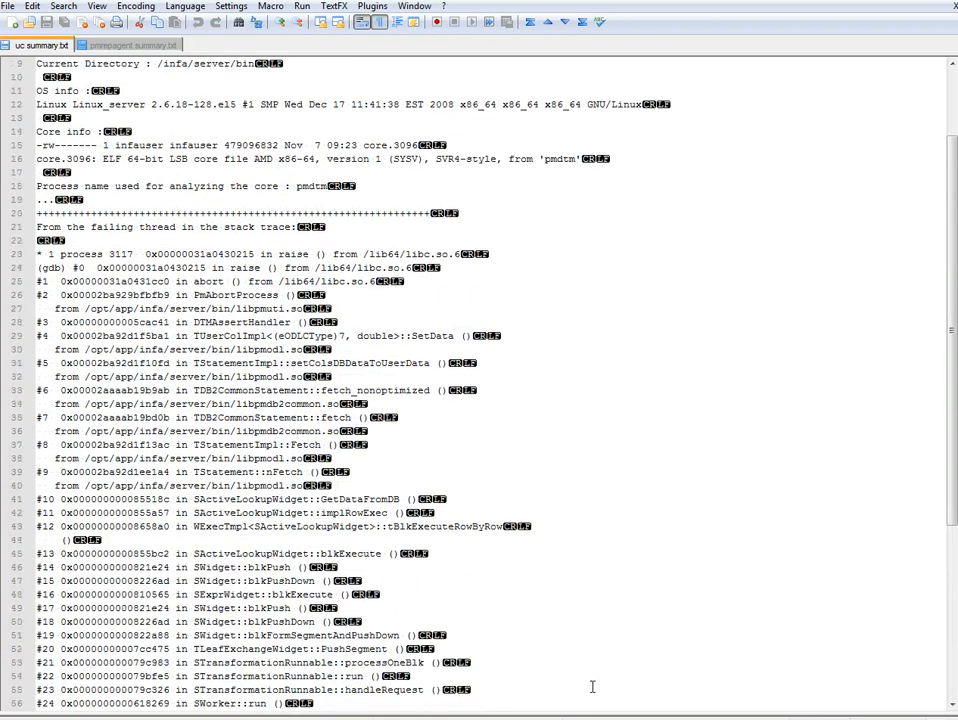
scroll("up", 3)
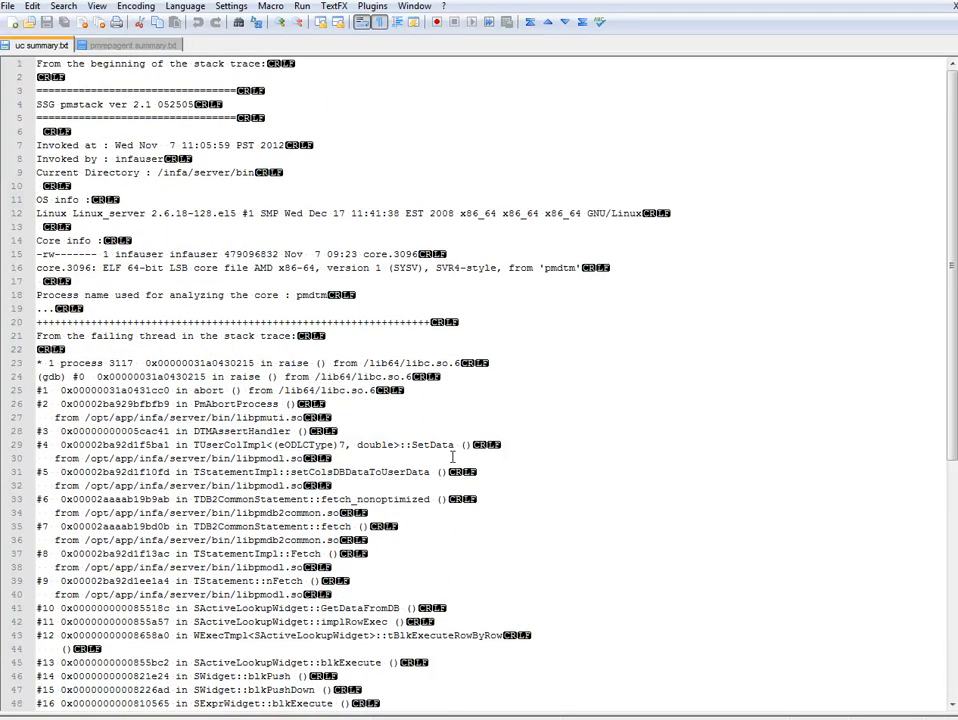
double_click(330, 444)
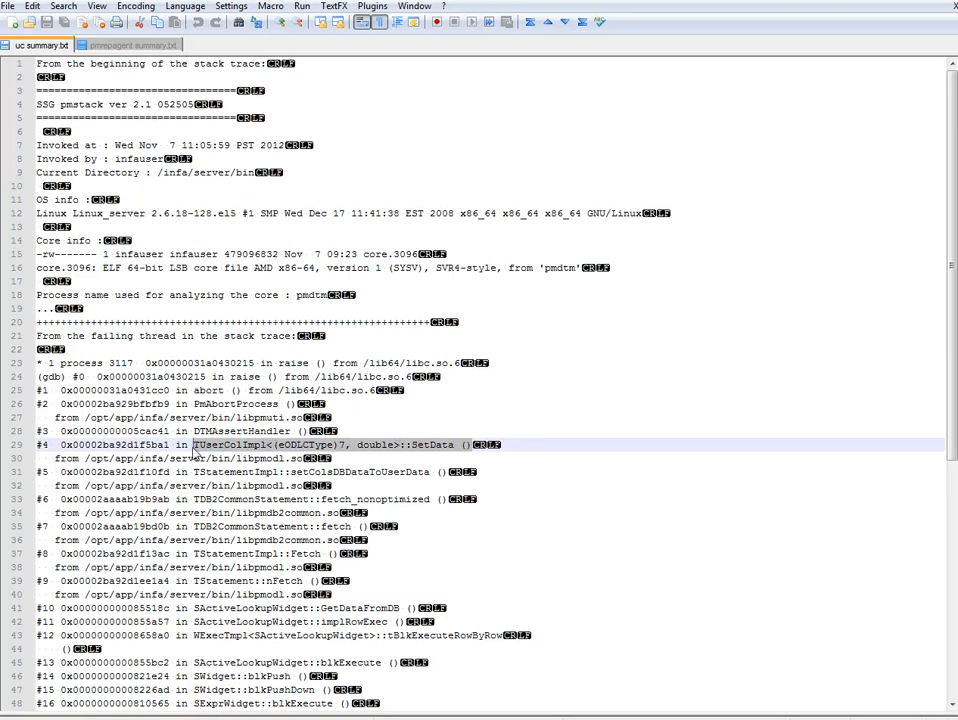